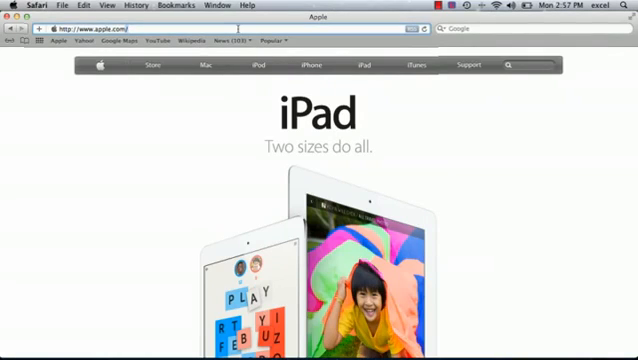
# - Go to expresslane.apple.com to reach Apple's Express Lane support topics
pyautogui.write('expresslane')
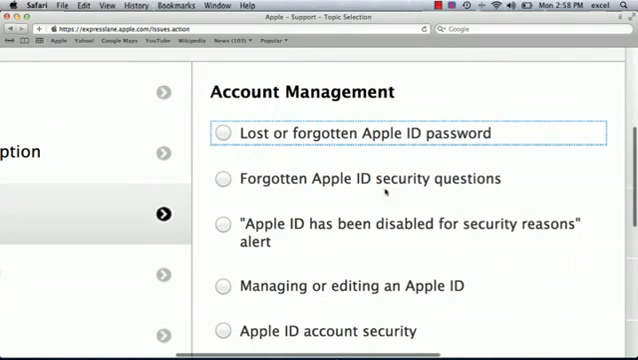
# - Scroll the Account Management topics down to 'Managing or editing an Apple ID'
pyautogui.scroll(-3)
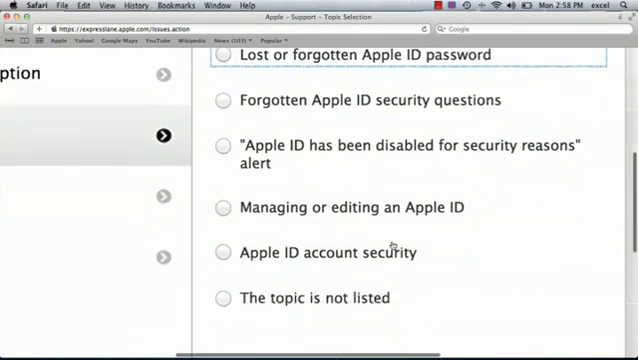
pyautogui.scroll(-3)
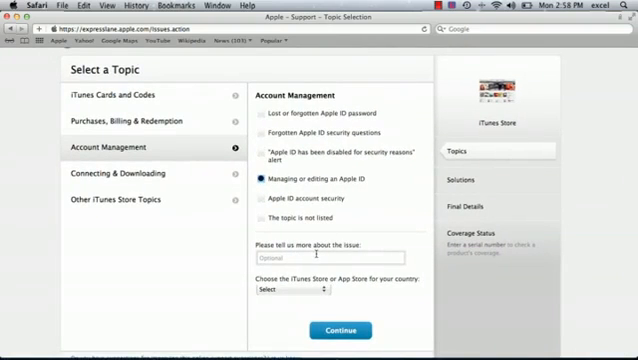
# - Describe the 'Apple ID already exists' error and choose United States as store country
pyautogui.click(322, 258)
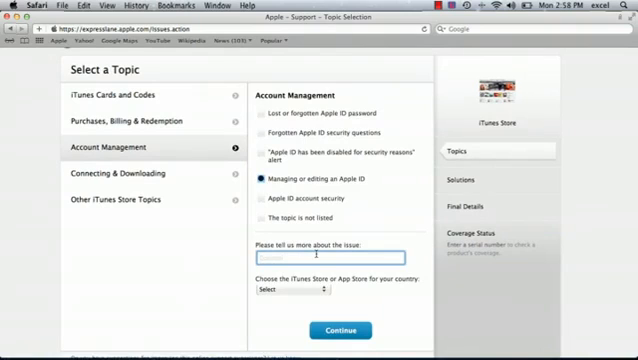
pyautogui.write('I\'m getting an error message that says "')
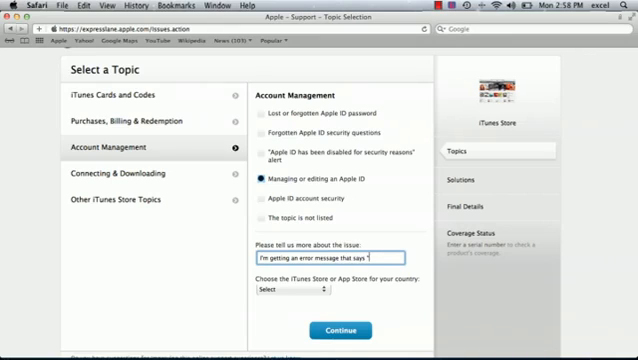
pyautogui.write('Apple ID already exists"')
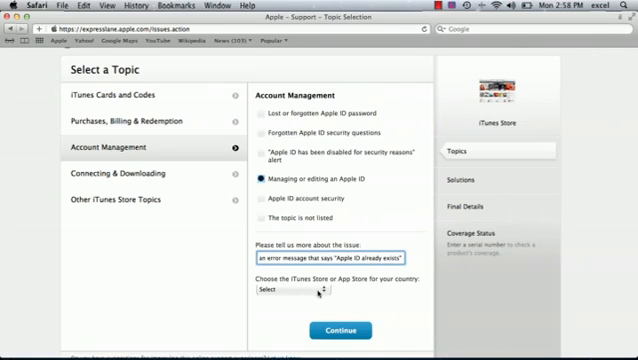
pyautogui.click(285, 288)
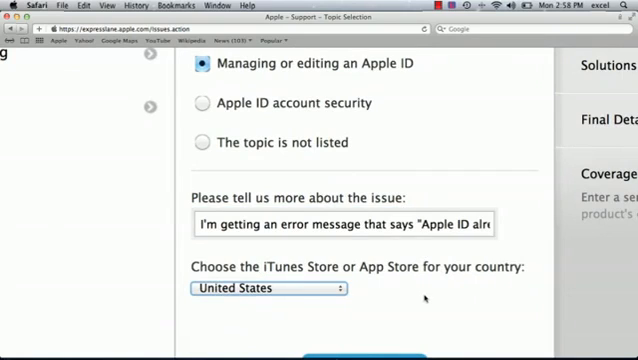
pyautogui.scroll(-3)
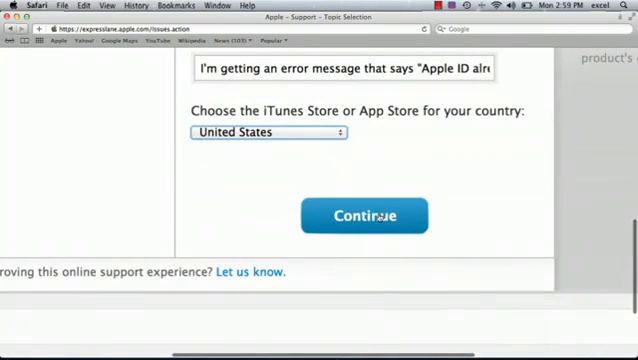
# - Submit the topic and view the Changing account information article and contact options
pyautogui.click(364, 216)
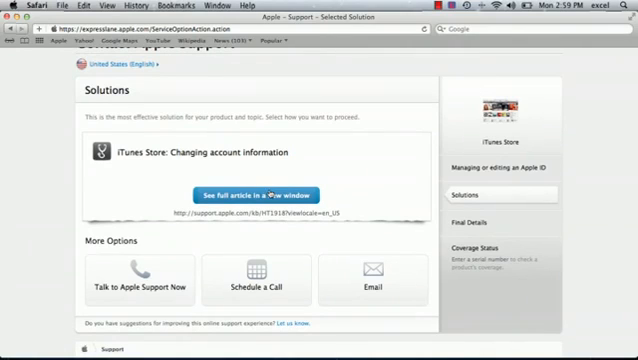
pyautogui.scroll(-3)
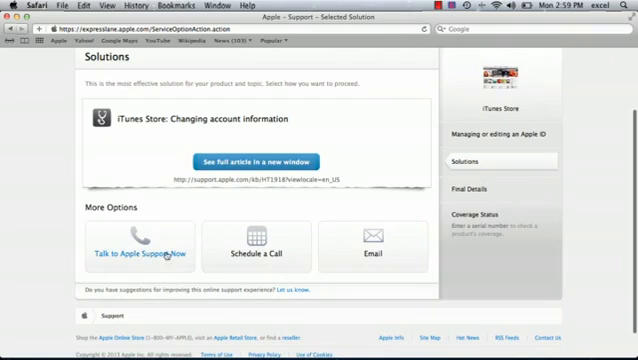